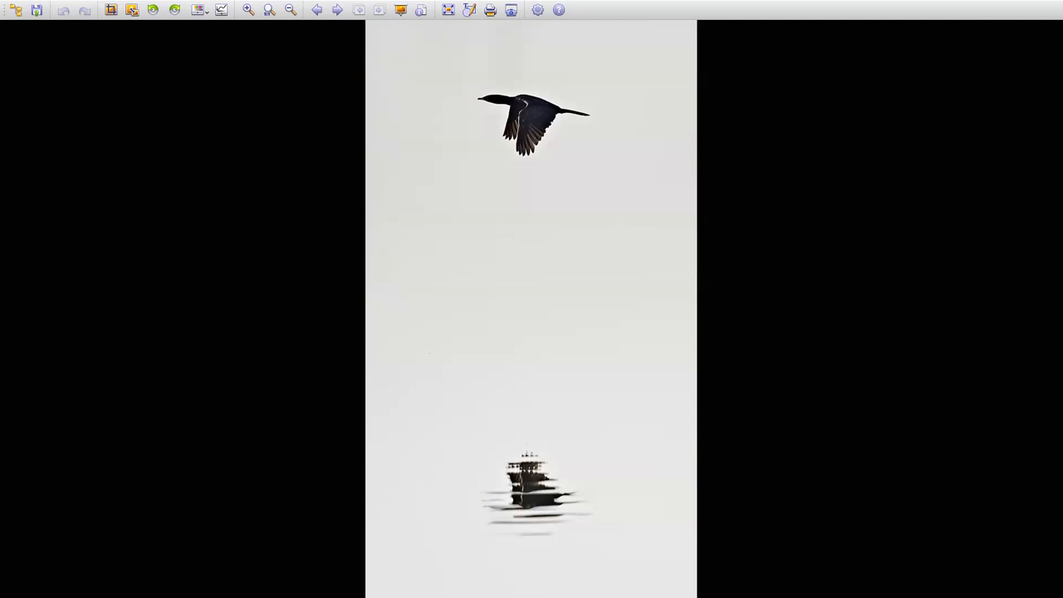
Advance to the next photograph, the goose perched on a treetop against blue sky.
{"action": "left_click", "coordinate": [344, 10]}
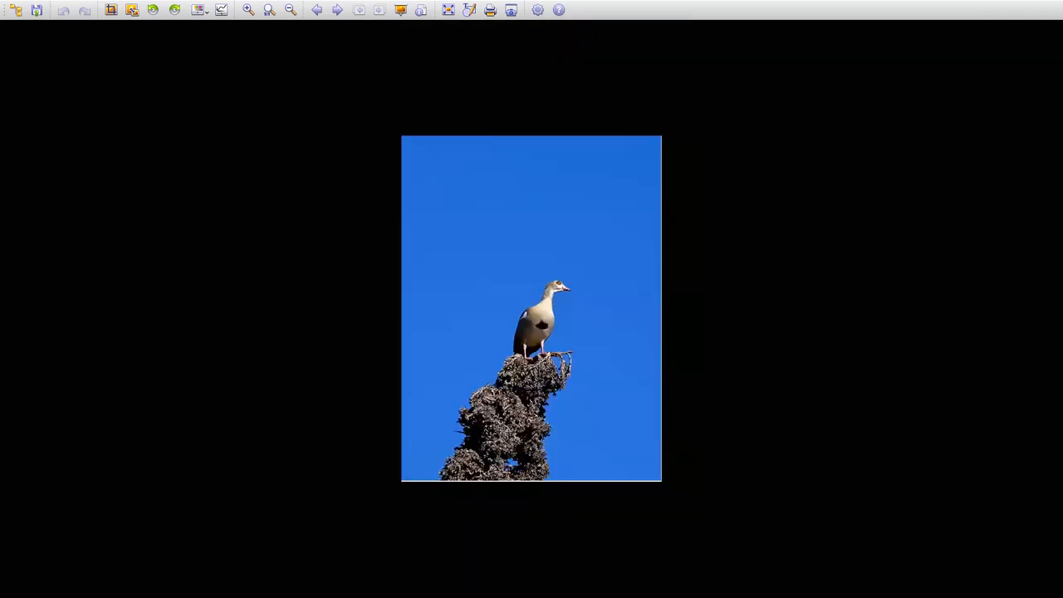